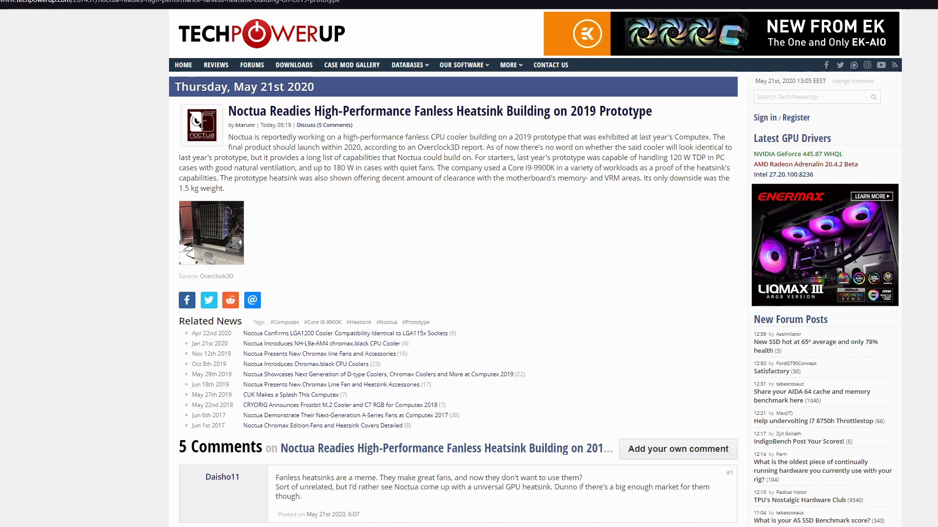
{"action": "mouse_move", "coordinate": [565, 132]}
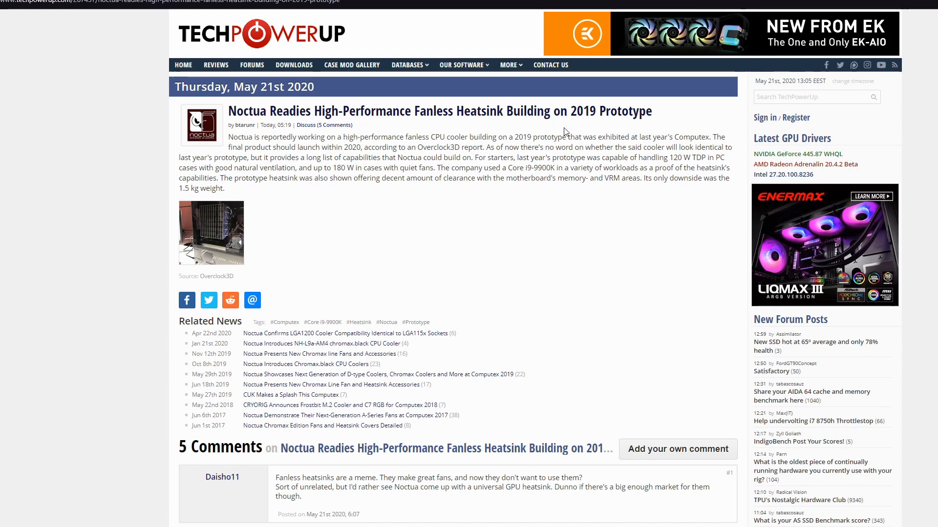
{"action": "mouse_move", "coordinate": [562, 235]}
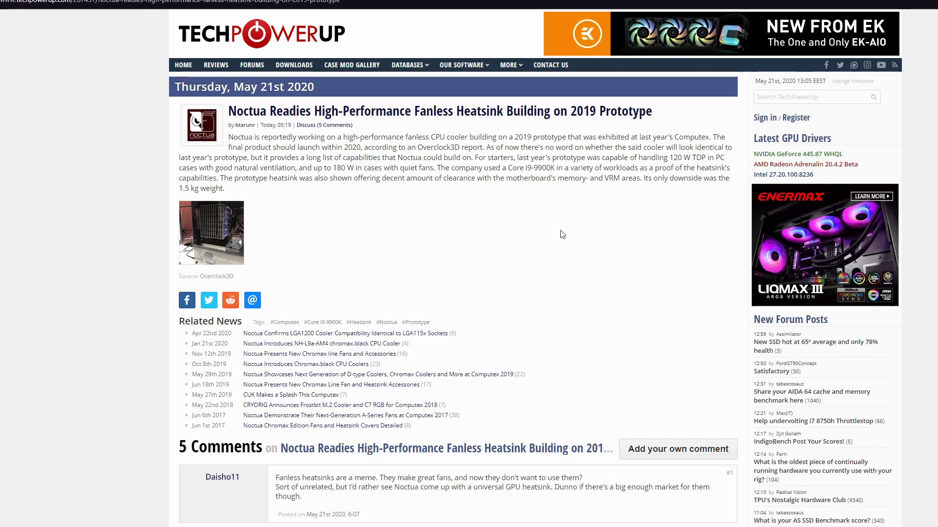
{"action": "mouse_move", "coordinate": [350, 212]}
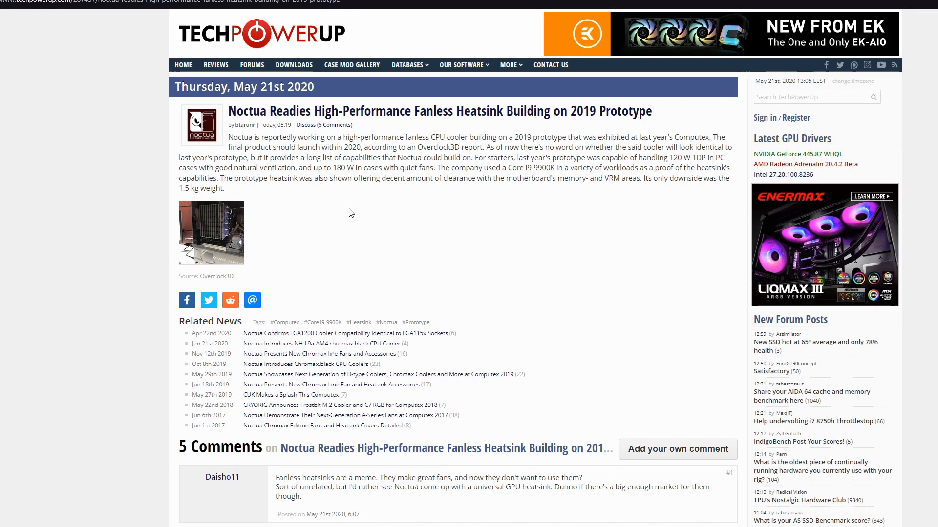
{"action": "mouse_move", "coordinate": [453, 216]}
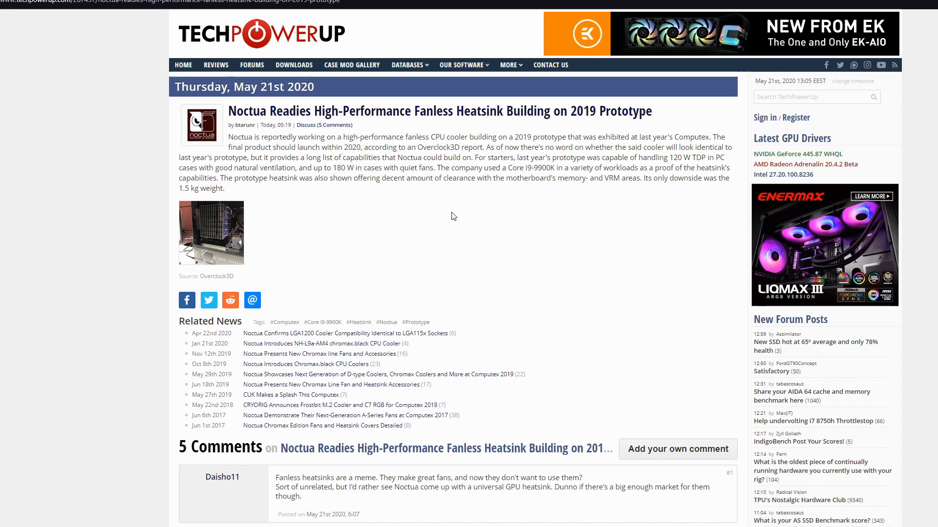
{"action": "mouse_move", "coordinate": [349, 190]}
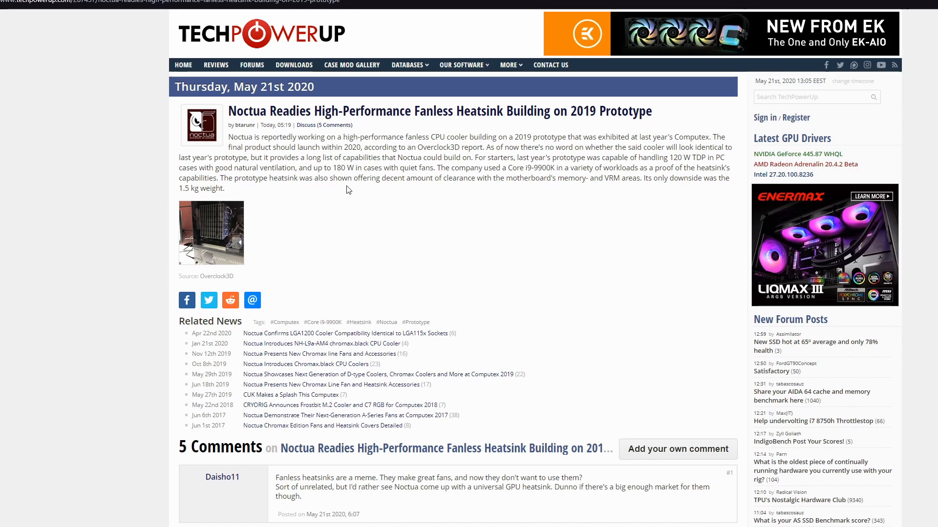
{"action": "mouse_move", "coordinate": [676, 170]}
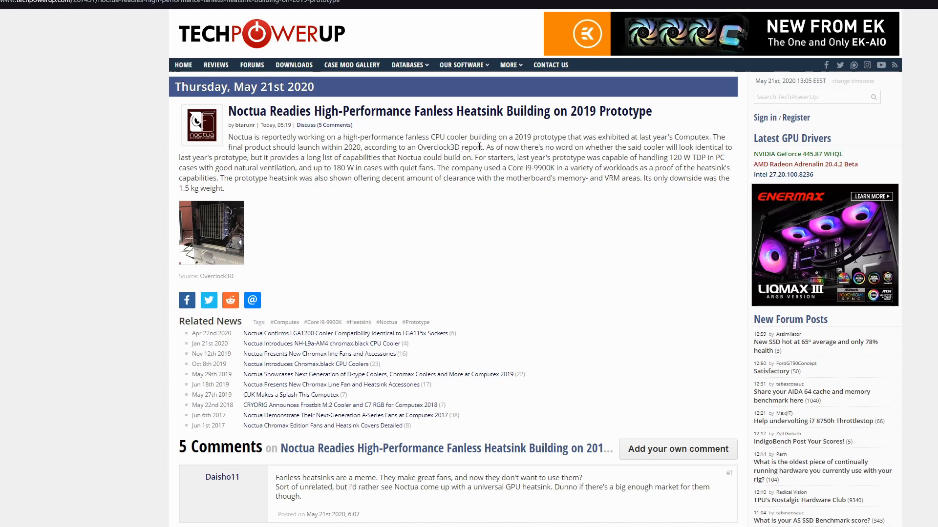
{"action": "mouse_move", "coordinate": [514, 147]}
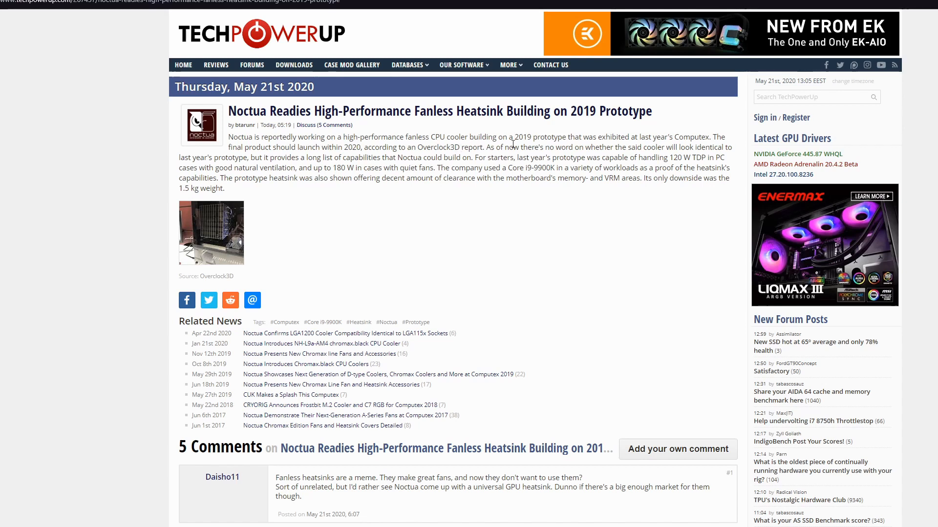
{"action": "mouse_move", "coordinate": [397, 170]}
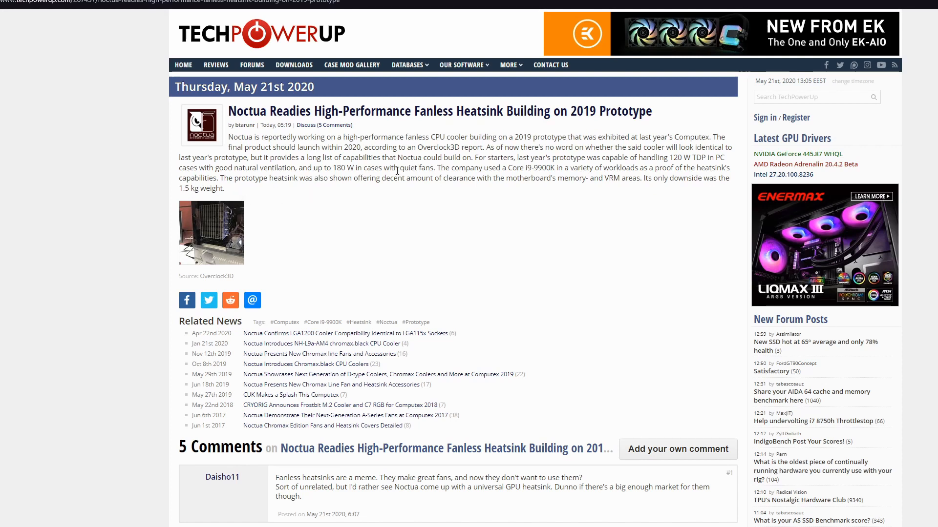
{"action": "mouse_move", "coordinate": [568, 139]}
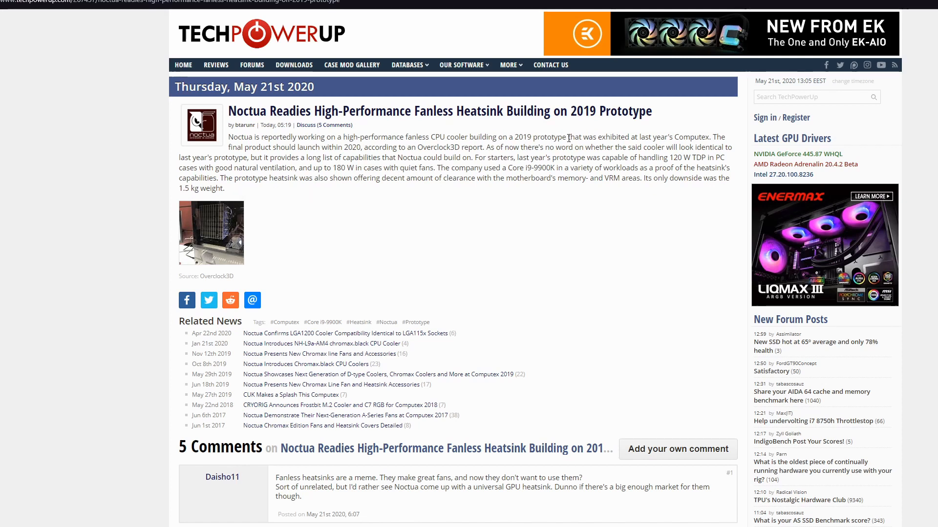
{"action": "mouse_move", "coordinate": [206, 229]}
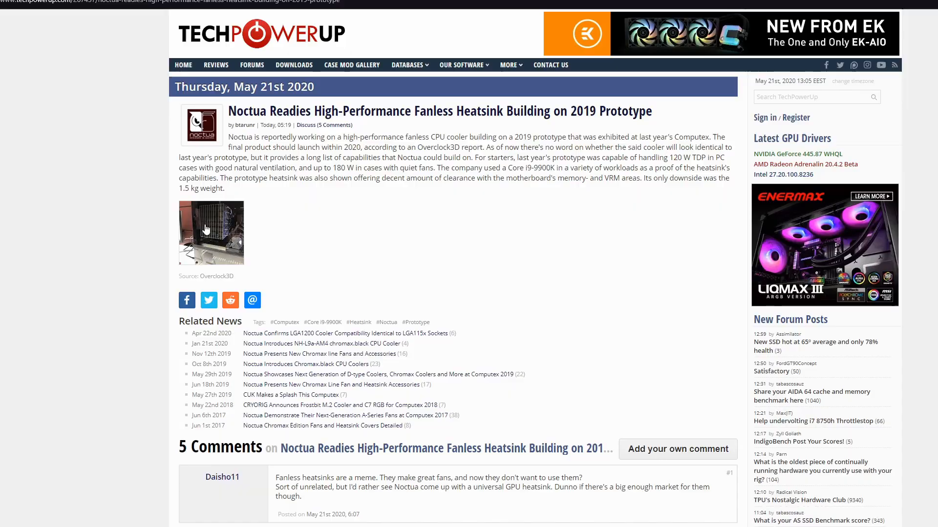
Step: Enlarge the Noctua heatsink prototype photo, then close it again
{"action": "left_click", "coordinate": [211, 233]}
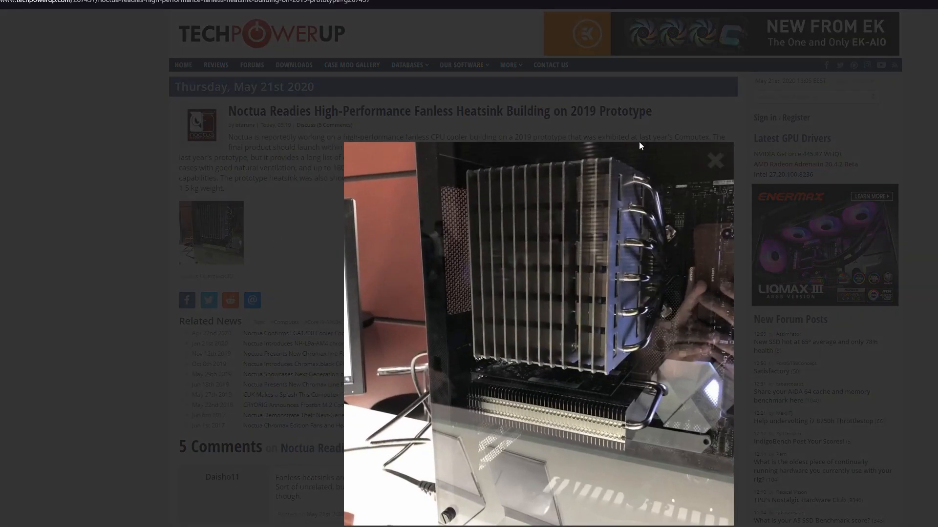
{"action": "left_click", "coordinate": [714, 160]}
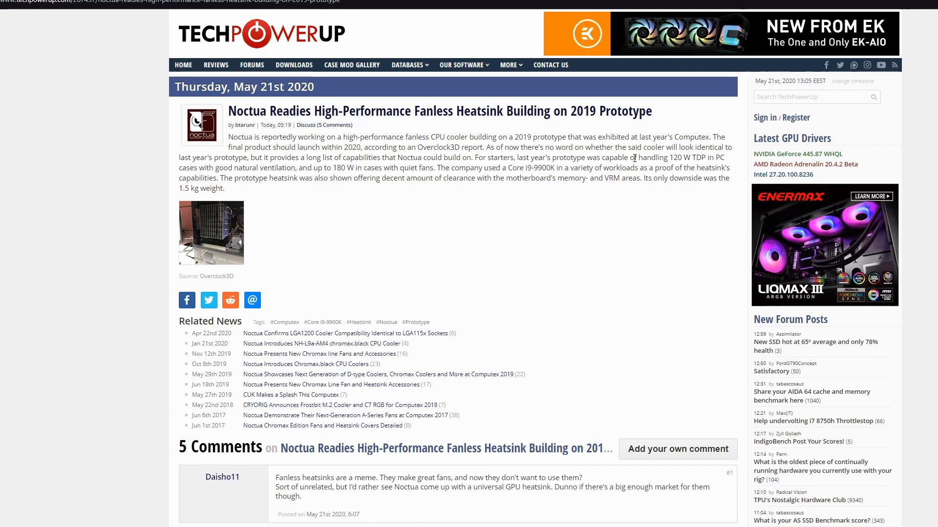
{"action": "mouse_move", "coordinate": [678, 160]}
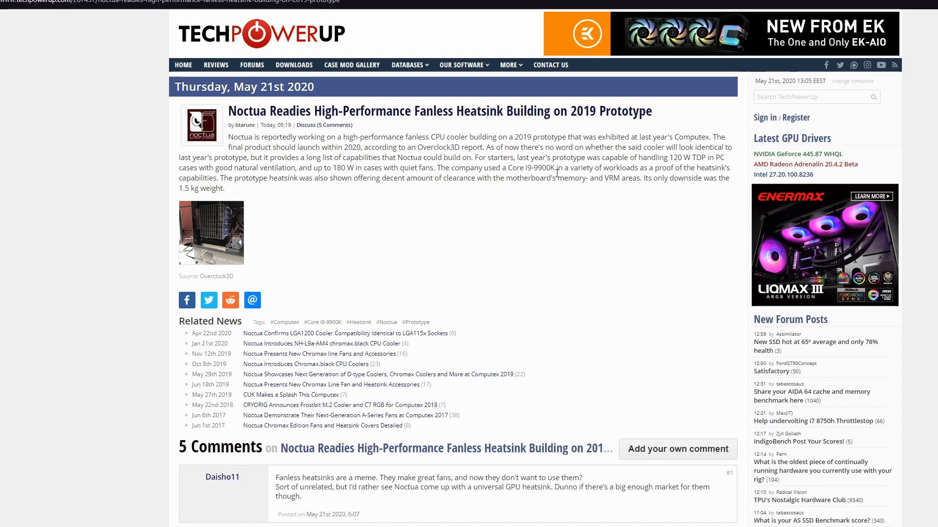
{"action": "mouse_move", "coordinate": [713, 176]}
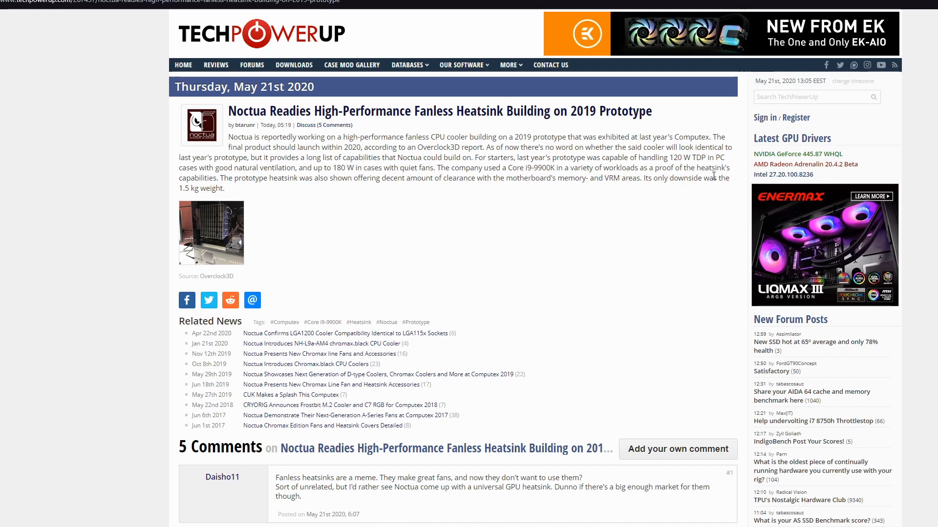
{"action": "mouse_move", "coordinate": [331, 192]}
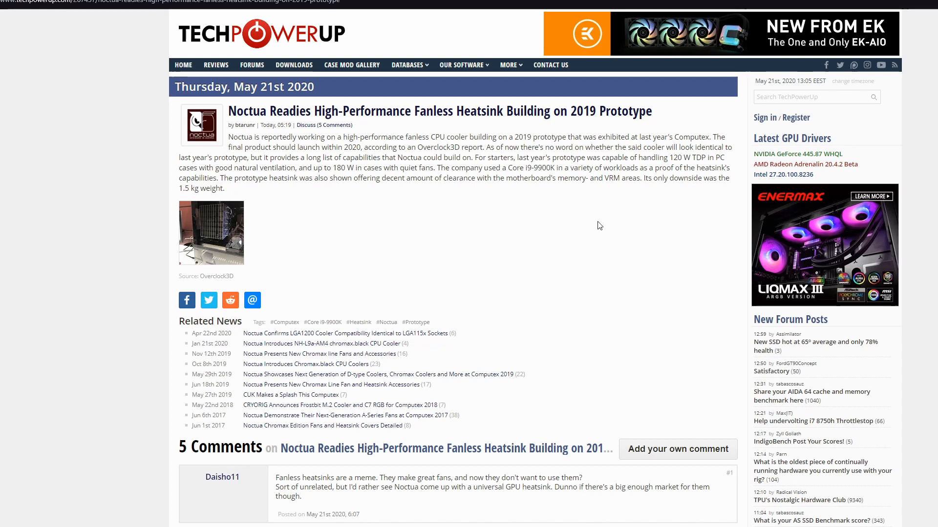
{"action": "mouse_move", "coordinate": [428, 223]}
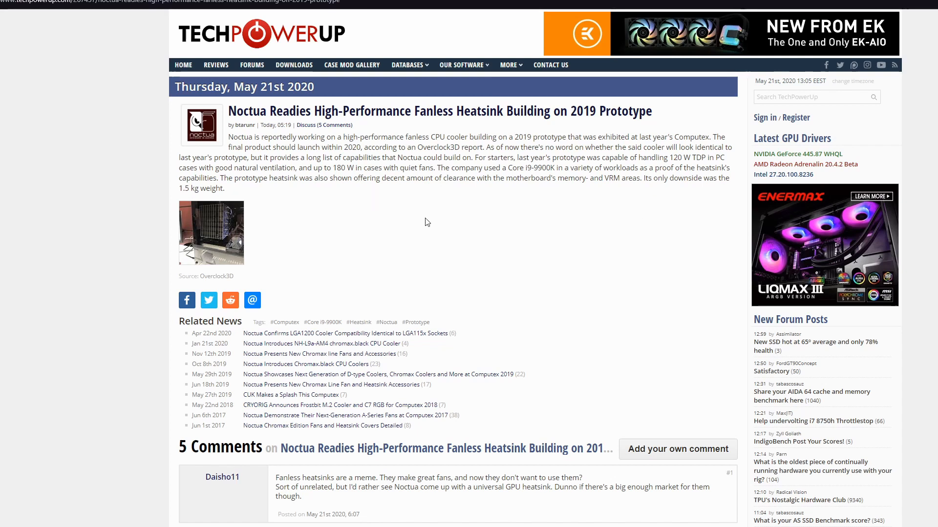
{"action": "mouse_move", "coordinate": [446, 257]}
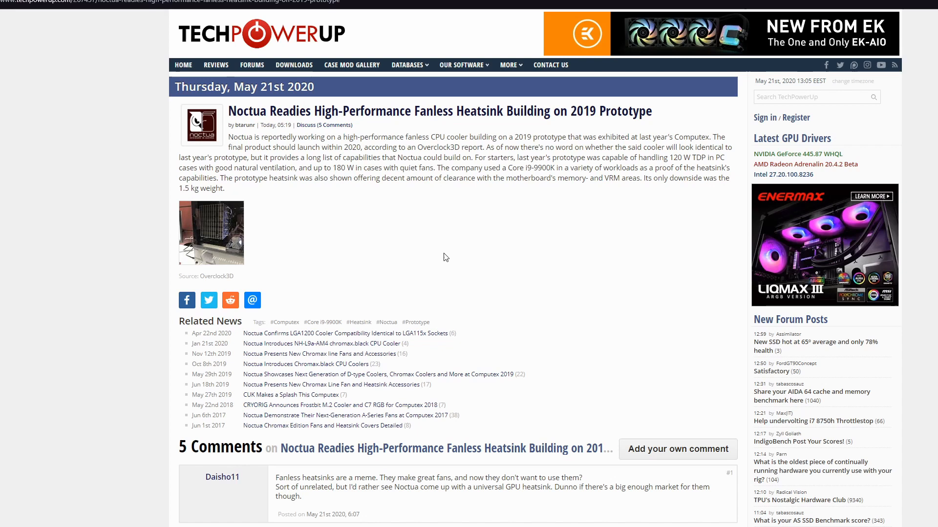
{"action": "mouse_move", "coordinate": [566, 228]}
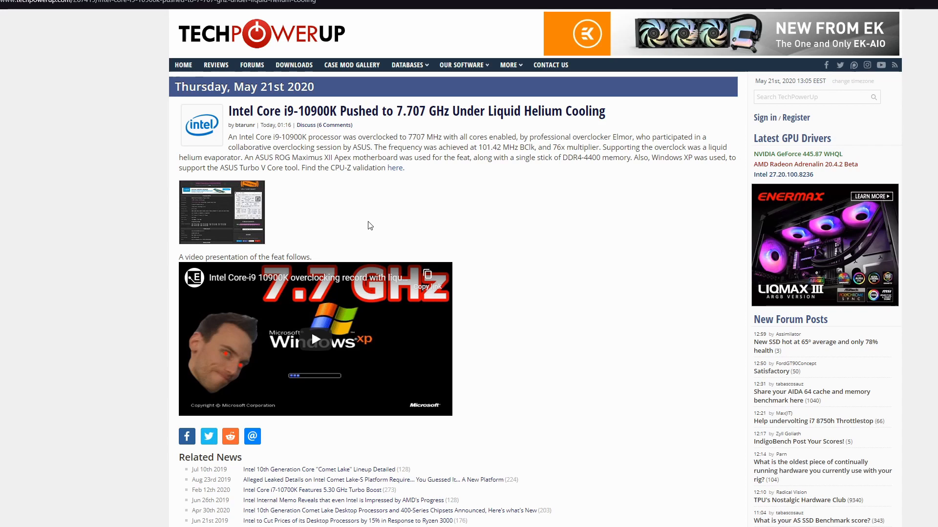
{"action": "mouse_move", "coordinate": [594, 134]}
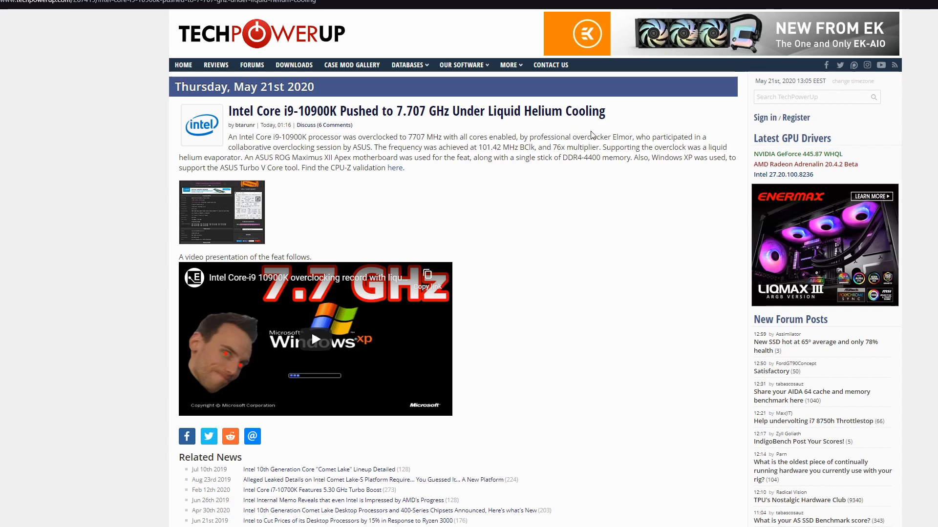
{"action": "mouse_move", "coordinate": [630, 135]}
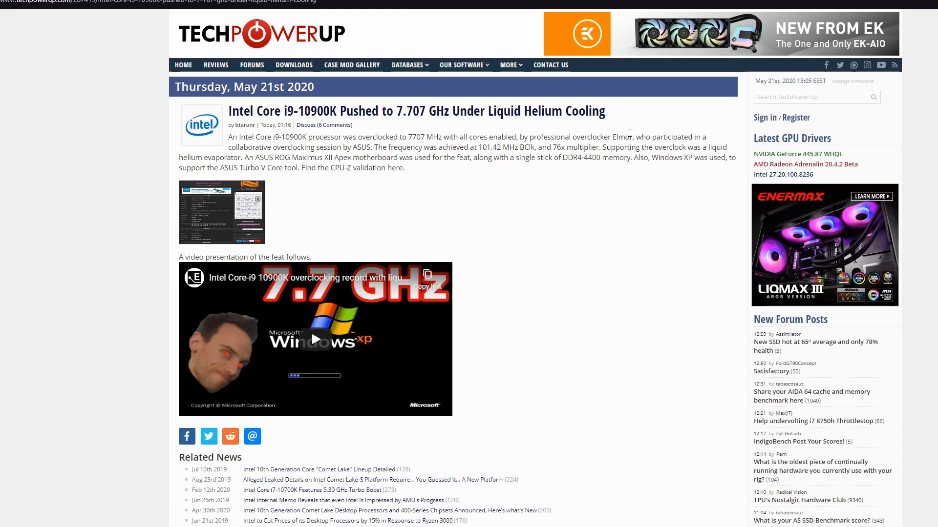
{"action": "mouse_move", "coordinate": [460, 202]}
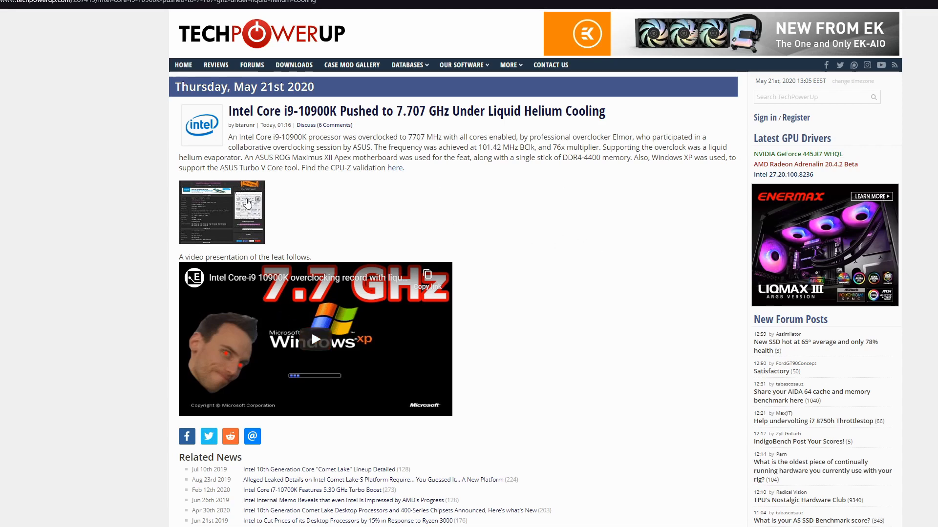
{"action": "mouse_move", "coordinate": [323, 157]}
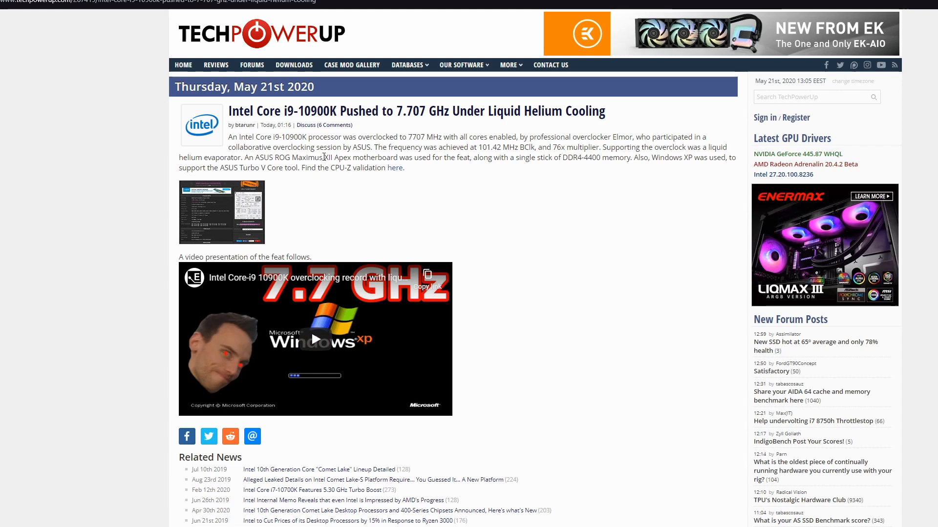
{"action": "mouse_move", "coordinate": [701, 212]}
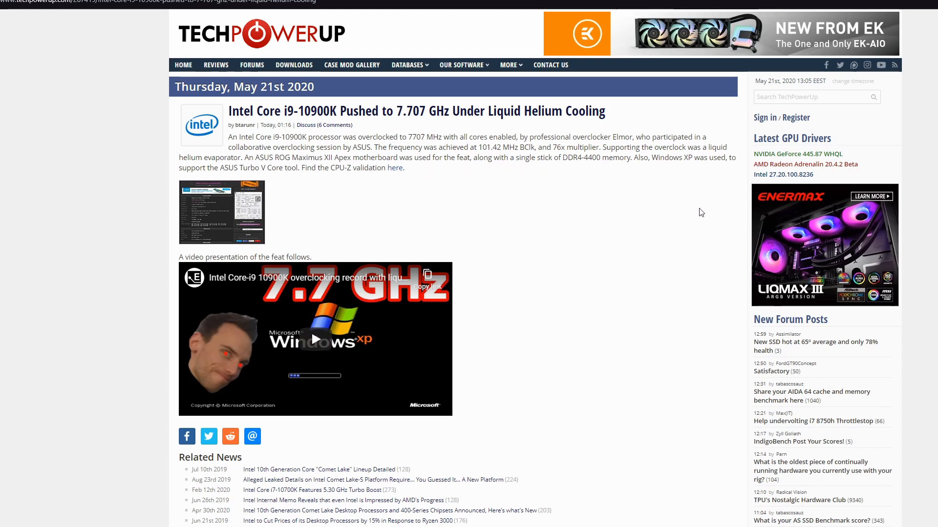
{"action": "mouse_move", "coordinate": [626, 170]}
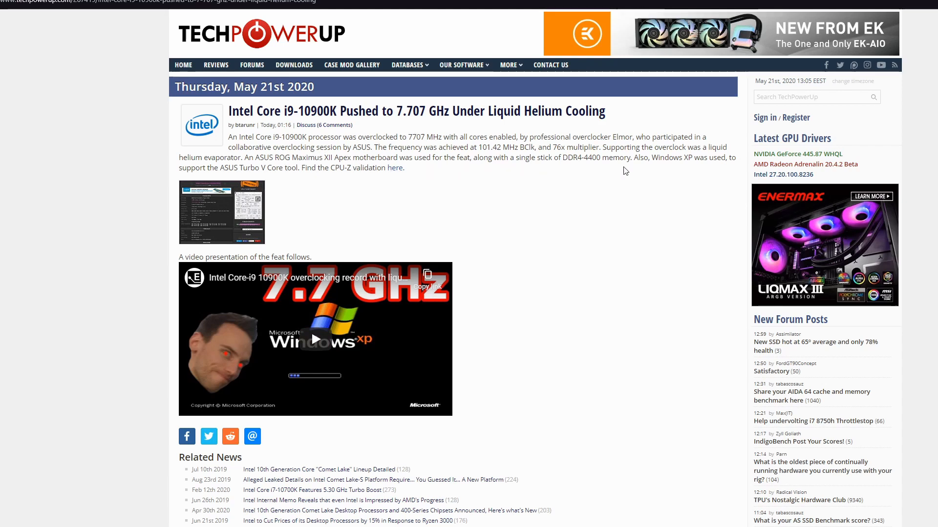
{"action": "mouse_move", "coordinate": [723, 168]}
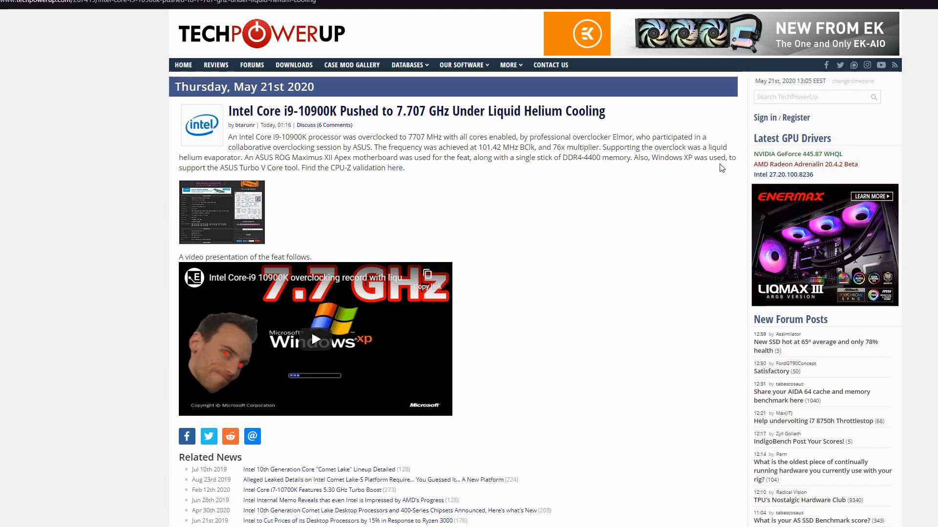
{"action": "mouse_move", "coordinate": [259, 178]}
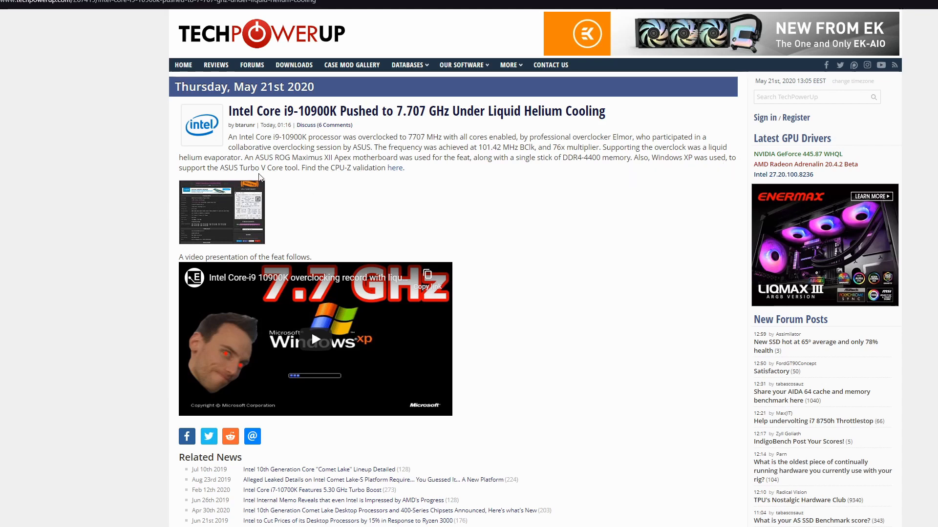
{"action": "mouse_move", "coordinate": [562, 228]}
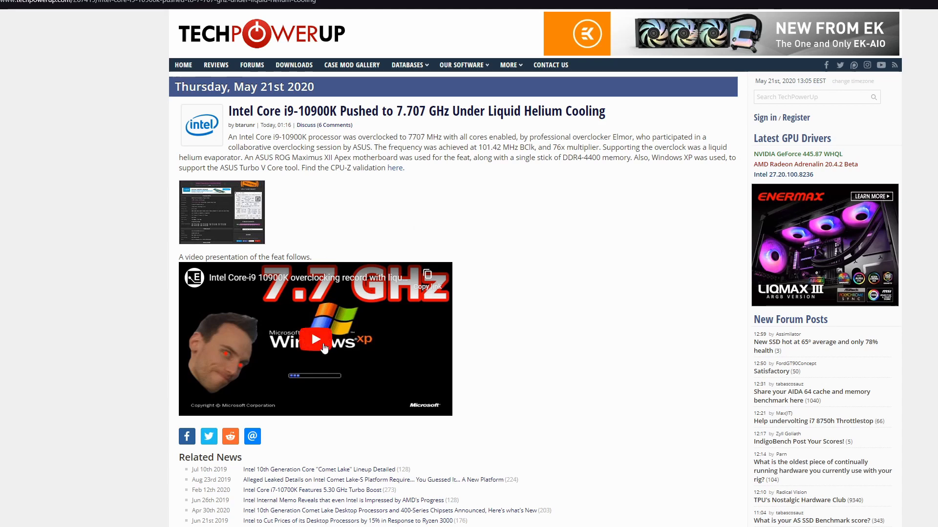
Step: Start playback of the embedded i9-10900K overclocking record video
{"action": "left_click", "coordinate": [315, 340]}
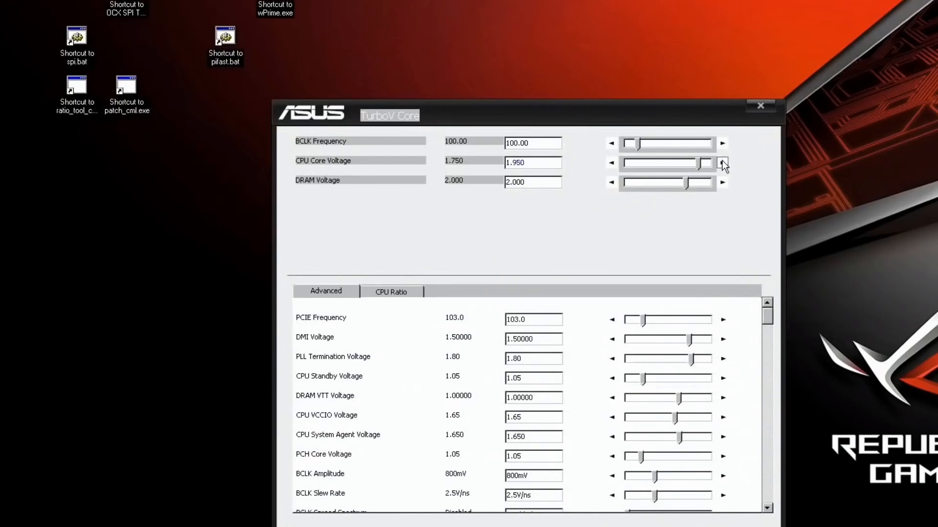
Step: Keep the overclocking video playing until CPU-Z shows about 7644 MHz at 76x
{"action": "left_click", "coordinate": [723, 359]}
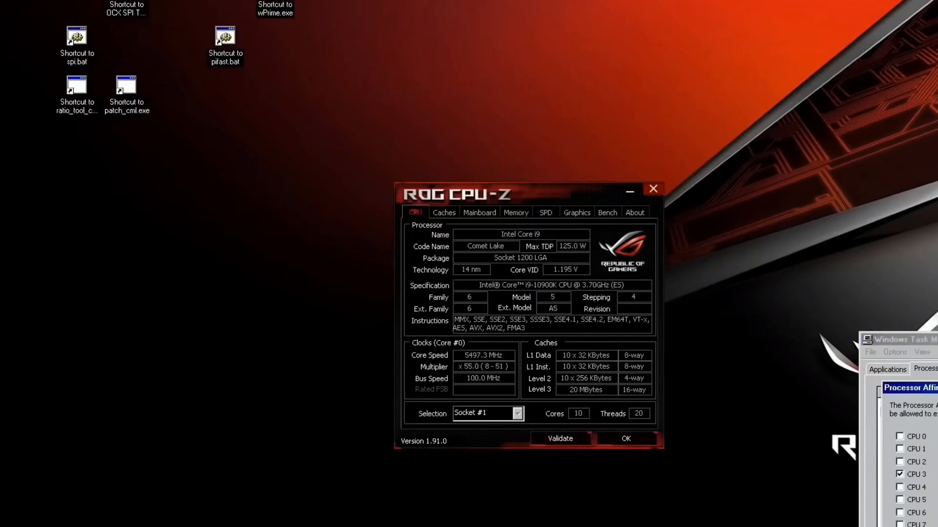
{"action": "double_click", "coordinate": [76, 86]}
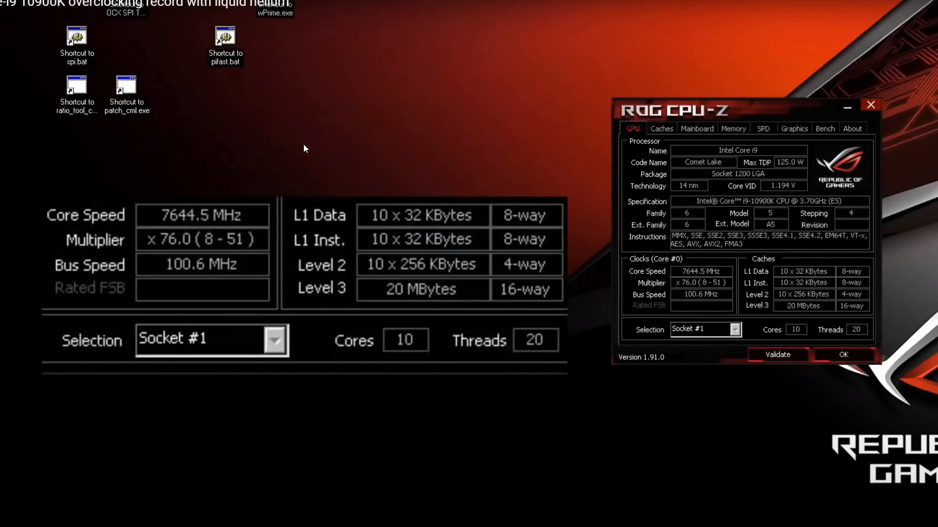
{"action": "mouse_move", "coordinate": [294, 152]}
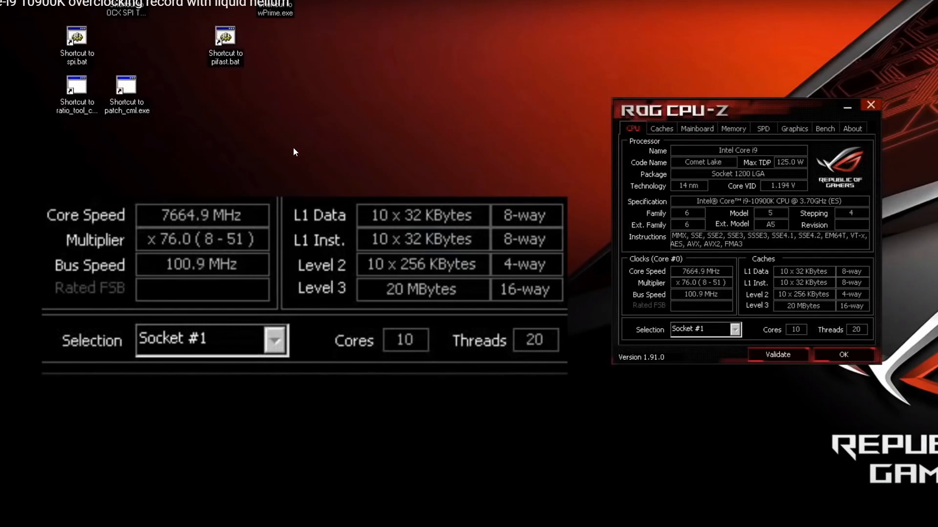
{"action": "mouse_move", "coordinate": [263, 154]}
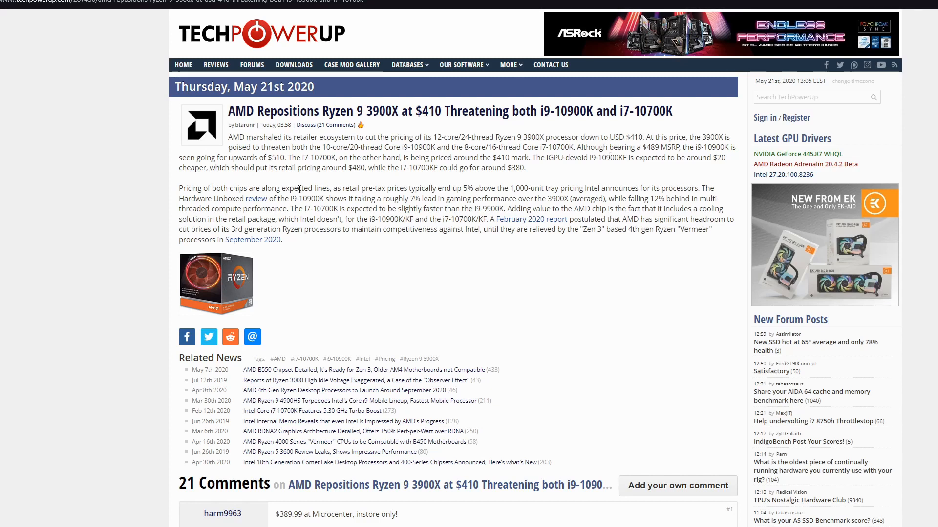
{"action": "mouse_move", "coordinate": [267, 186]}
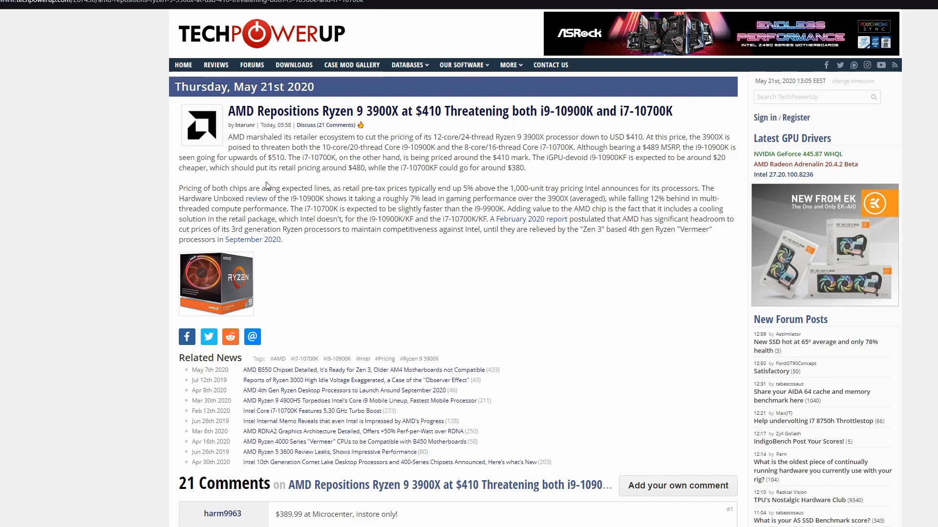
{"action": "mouse_move", "coordinate": [273, 180]}
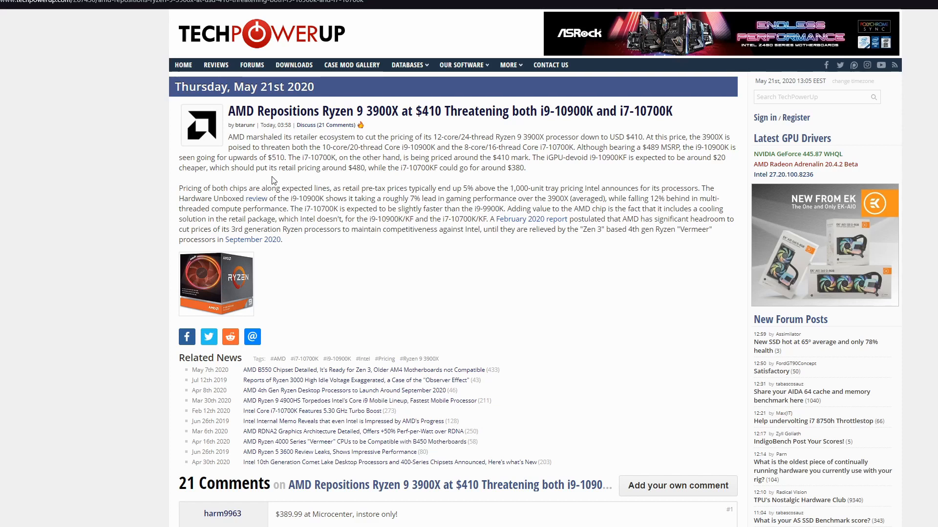
{"action": "mouse_move", "coordinate": [11, 114]}
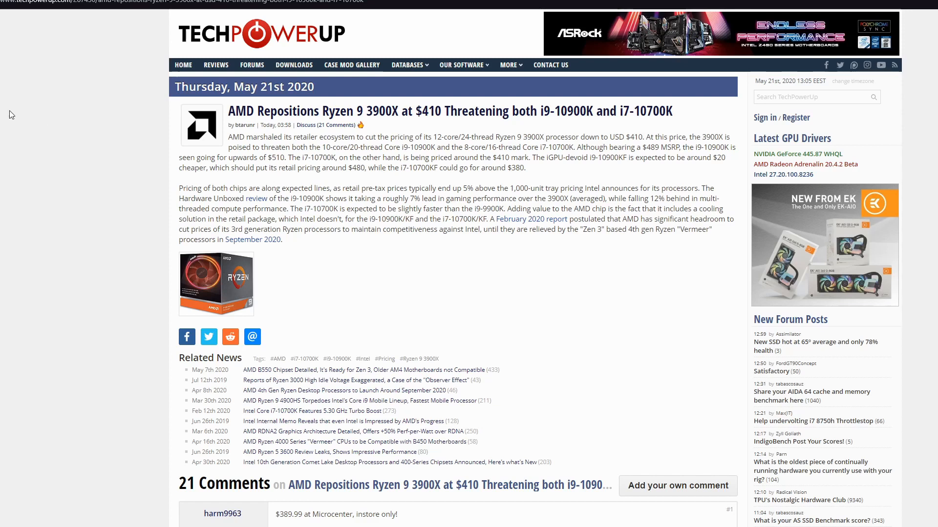
{"action": "mouse_move", "coordinate": [267, 160]}
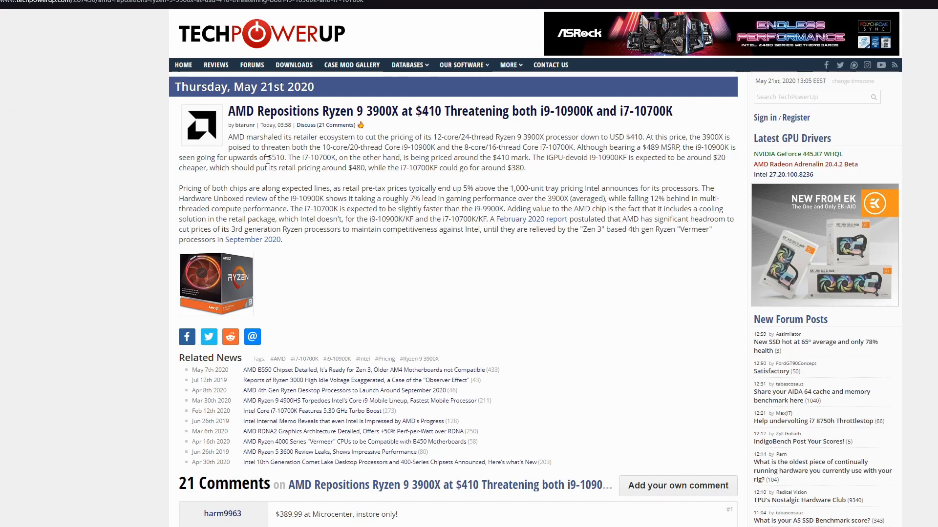
{"action": "mouse_move", "coordinate": [461, 164]}
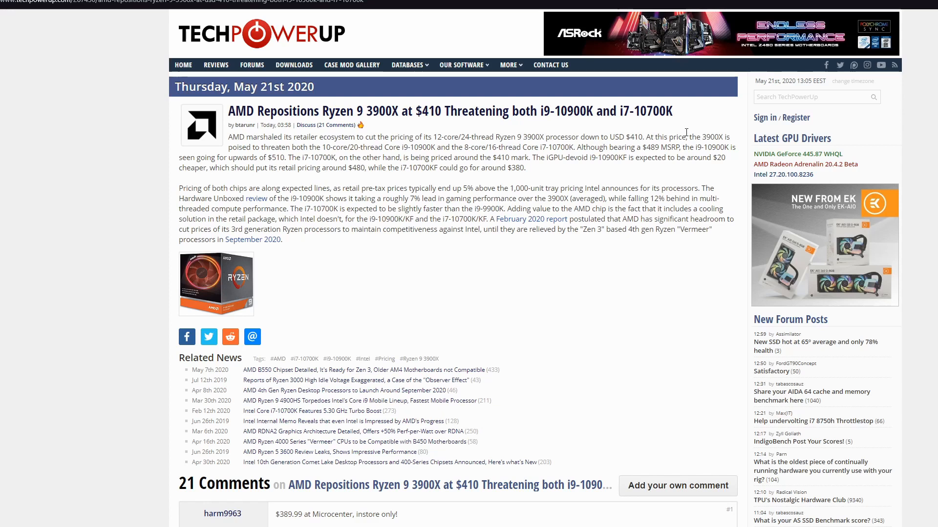
{"action": "mouse_move", "coordinate": [322, 148]}
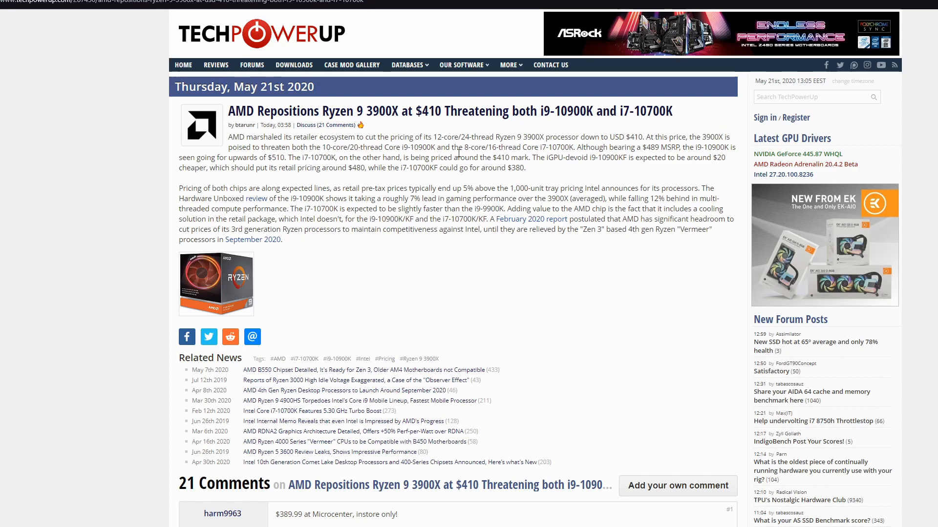
{"action": "mouse_move", "coordinate": [483, 150]}
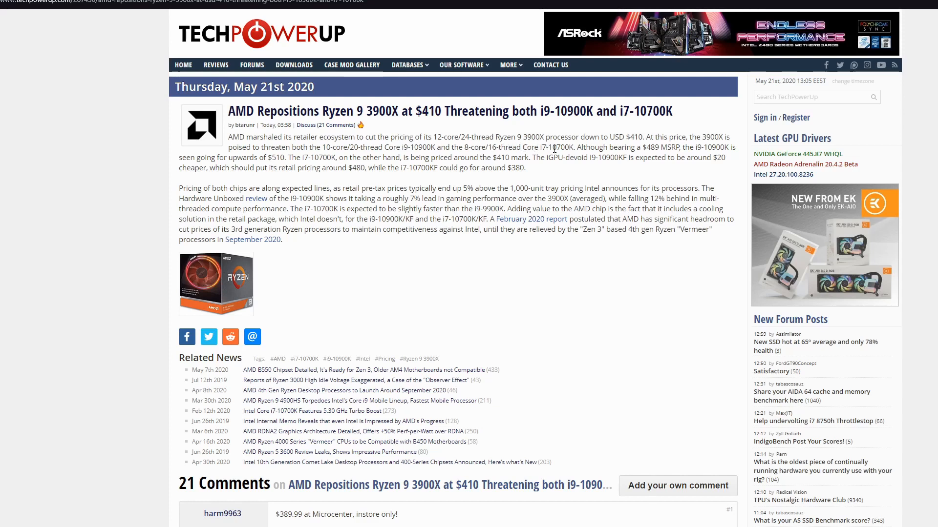
{"action": "mouse_move", "coordinate": [633, 149]}
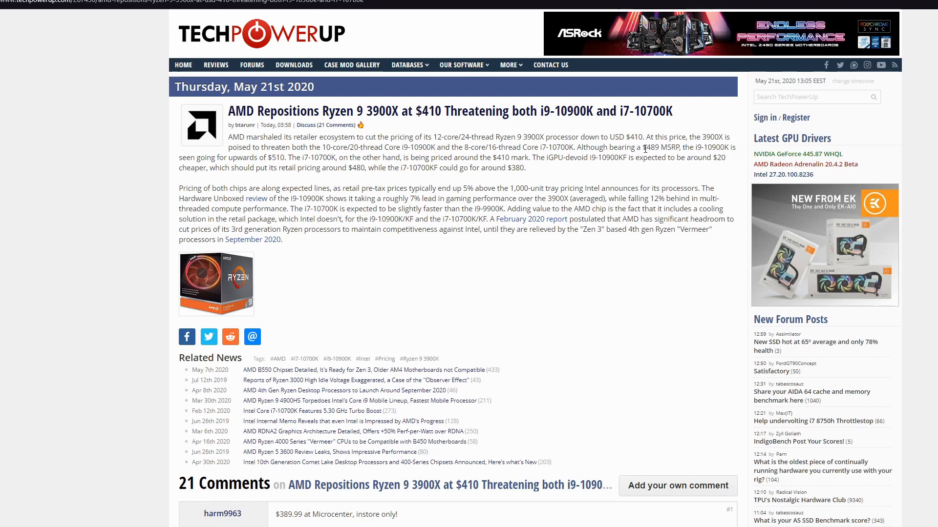
{"action": "mouse_move", "coordinate": [441, 168]}
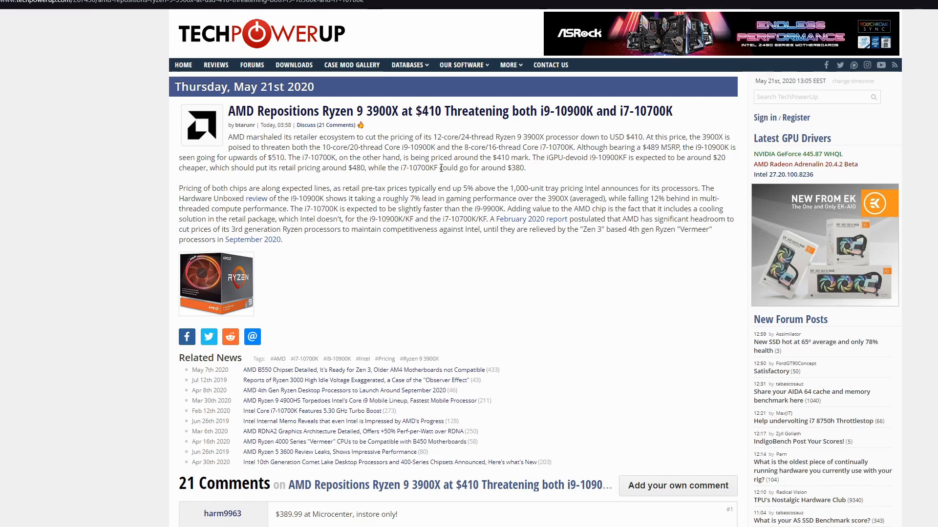
{"action": "mouse_move", "coordinate": [266, 157]}
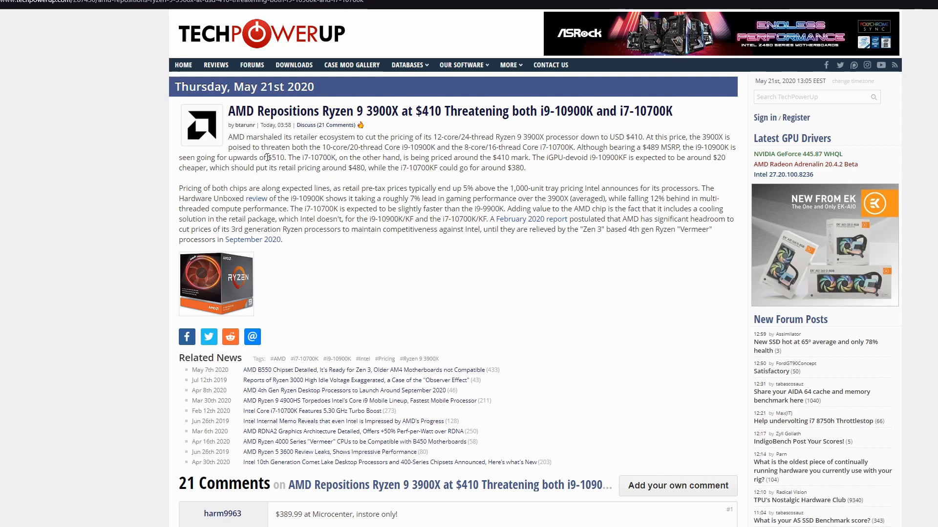
{"action": "mouse_move", "coordinate": [309, 168]}
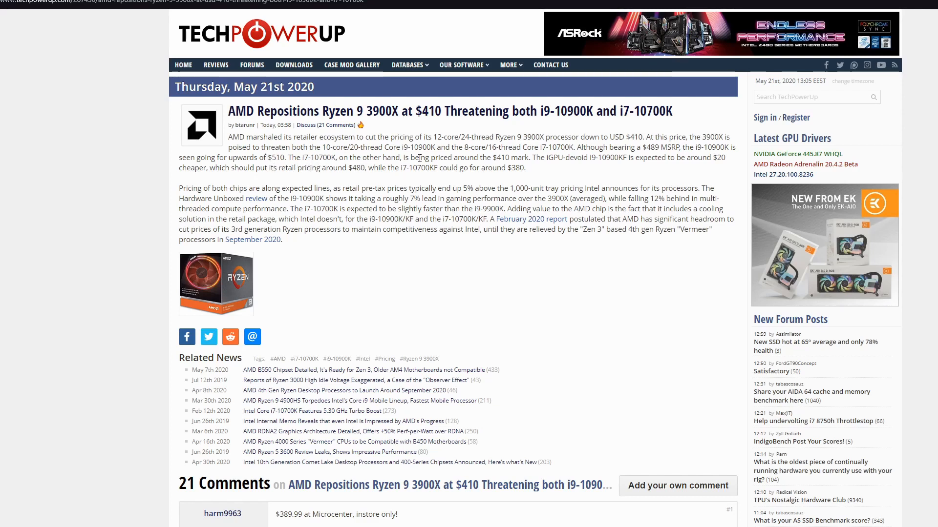
{"action": "mouse_move", "coordinate": [533, 170]}
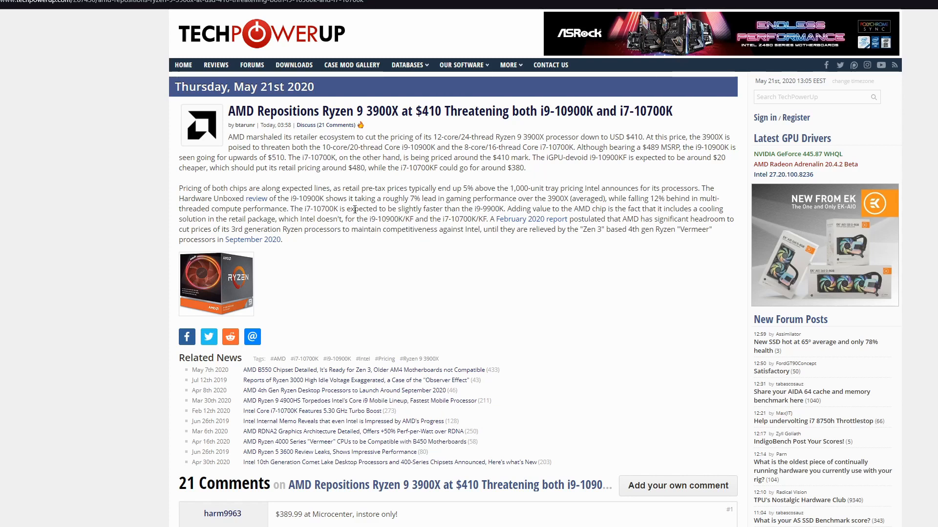
{"action": "mouse_move", "coordinate": [414, 199]}
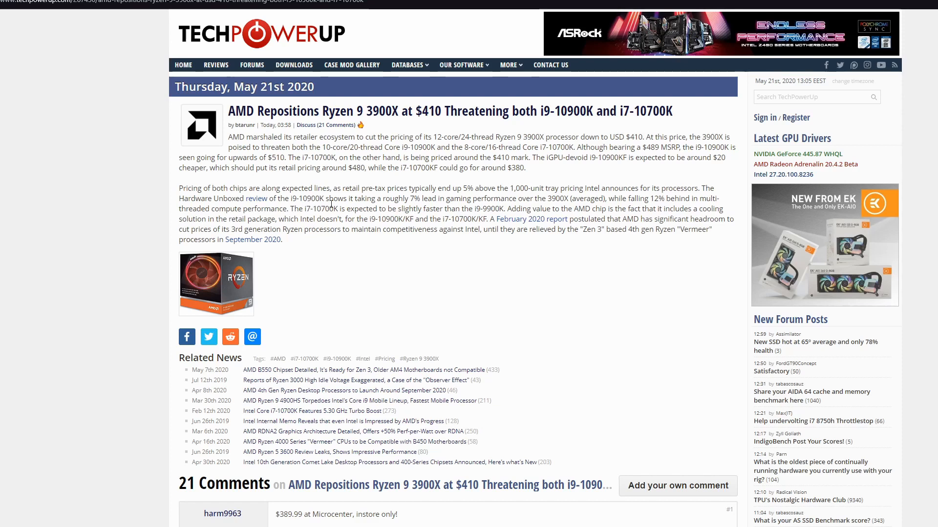
{"action": "mouse_move", "coordinate": [450, 201]}
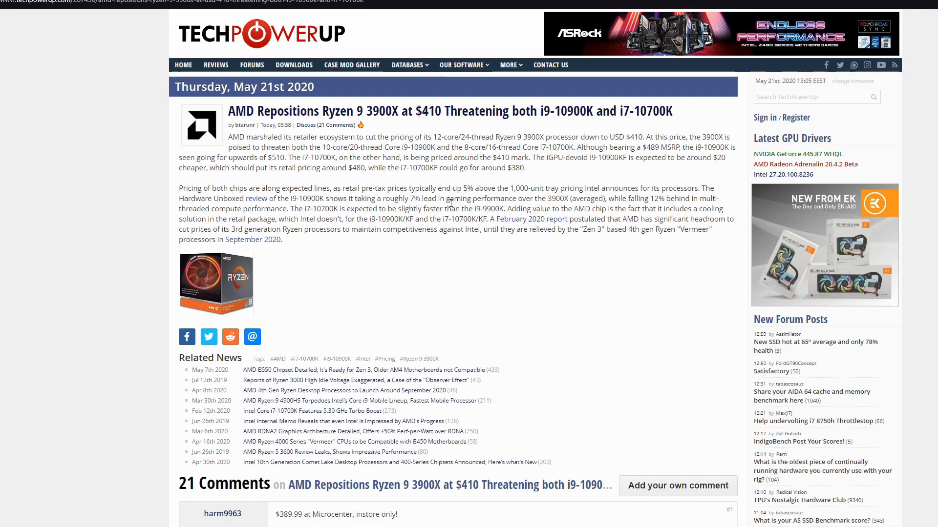
{"action": "mouse_move", "coordinate": [358, 207]}
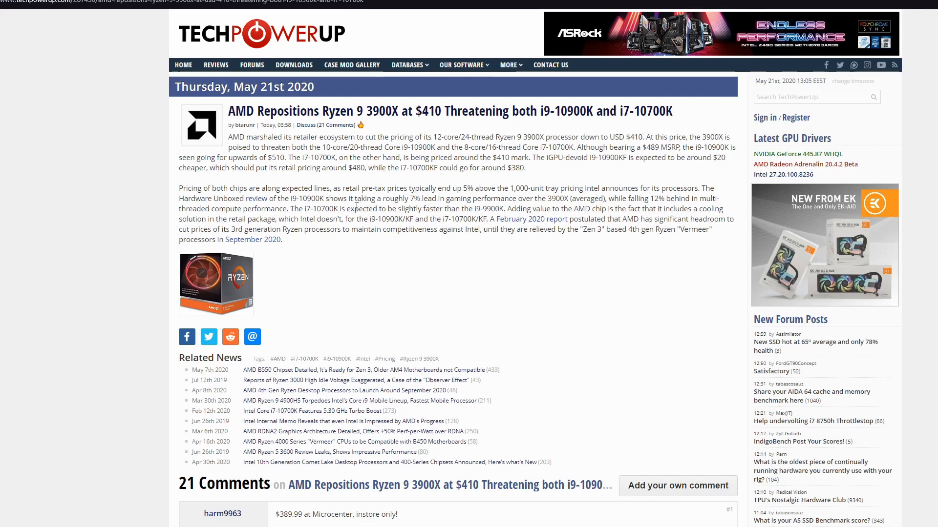
{"action": "mouse_move", "coordinate": [559, 297]}
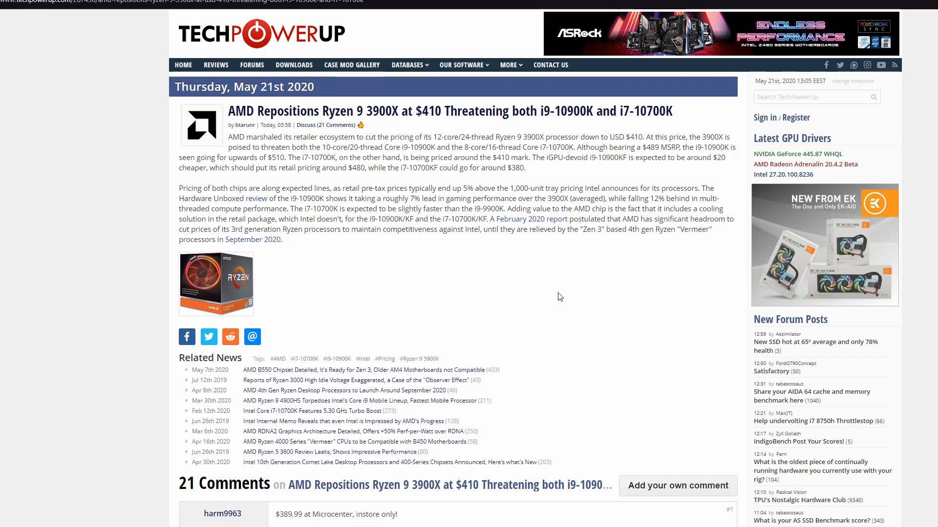
{"action": "mouse_move", "coordinate": [629, 207]}
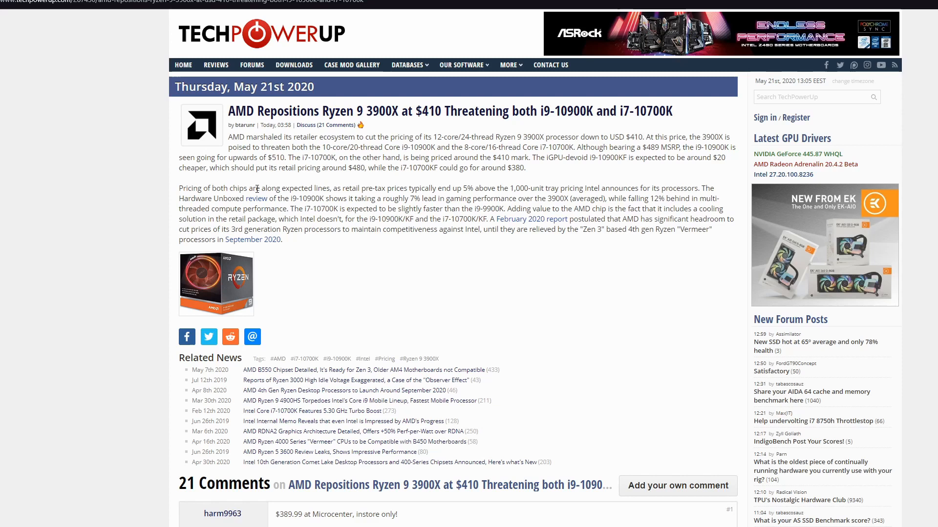
{"action": "mouse_move", "coordinate": [309, 216]}
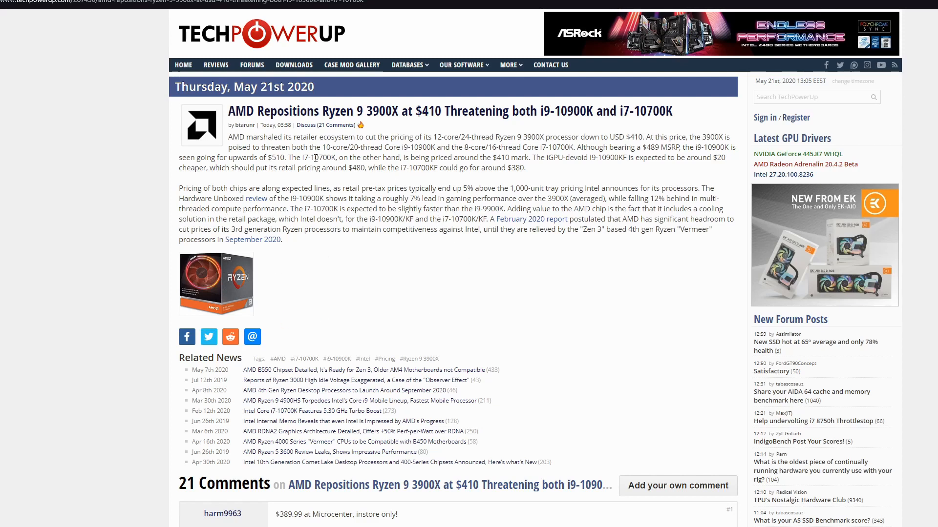
{"action": "mouse_move", "coordinate": [379, 255]}
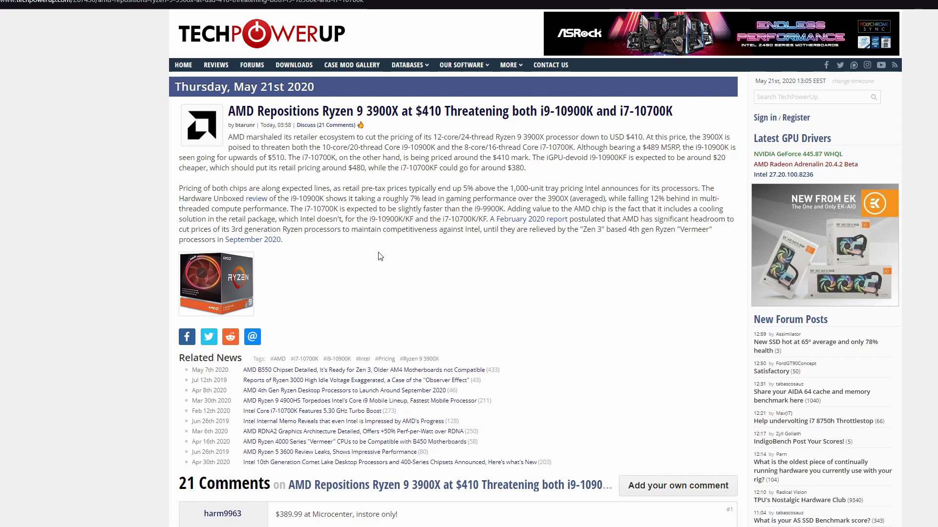
{"action": "mouse_move", "coordinate": [385, 244]}
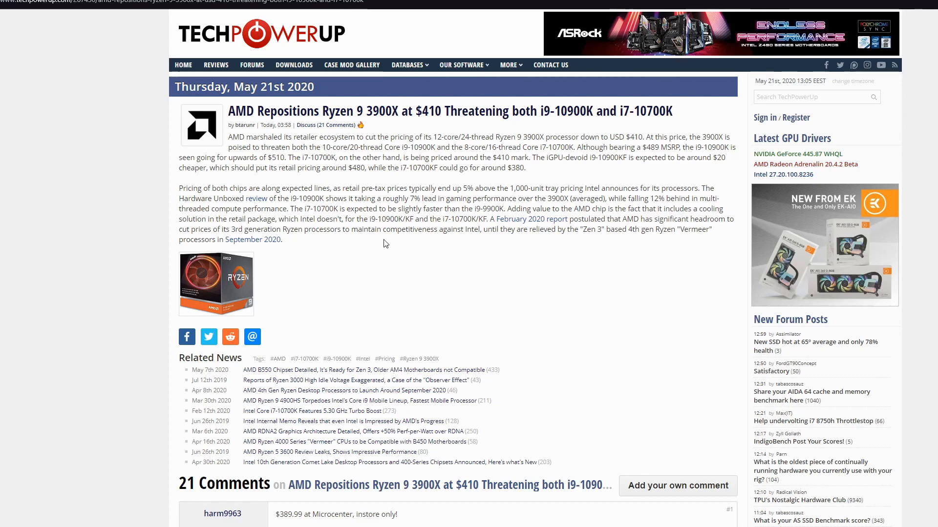
{"action": "mouse_move", "coordinate": [543, 247]}
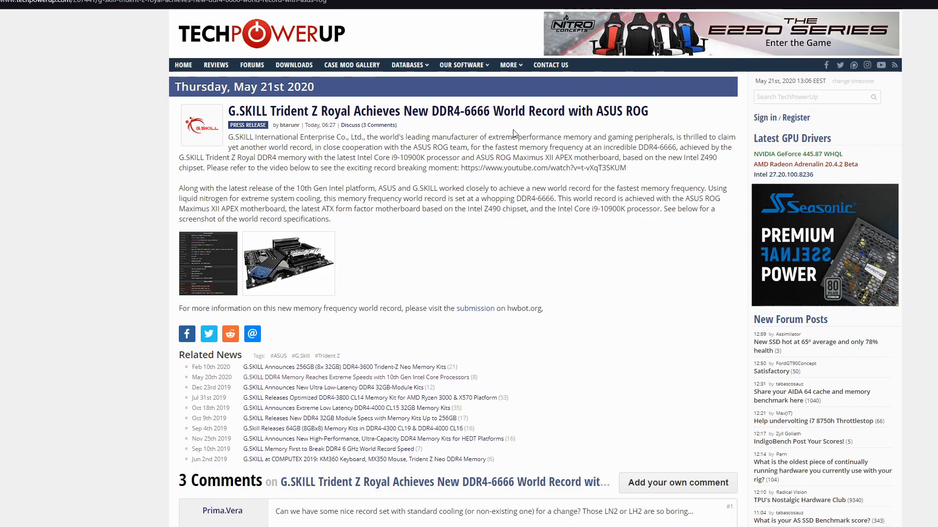
{"action": "mouse_move", "coordinate": [472, 121]}
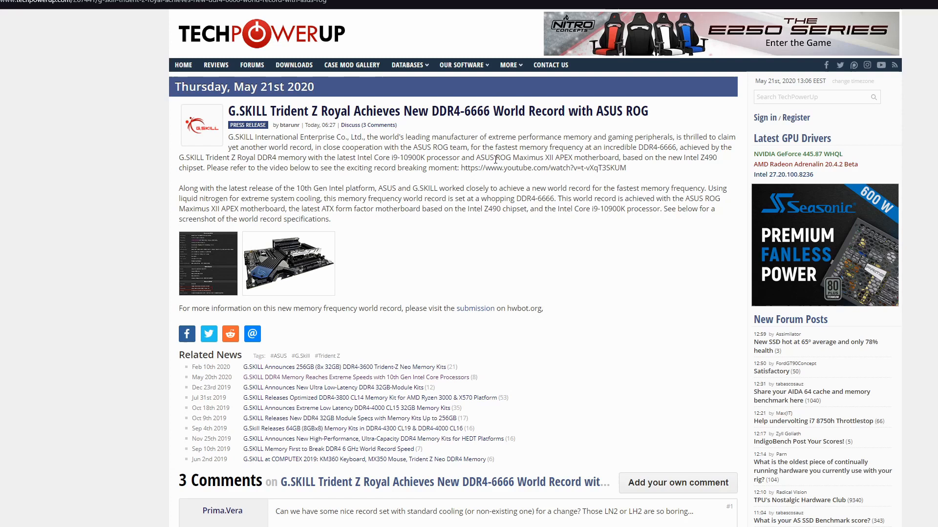
{"action": "mouse_move", "coordinate": [650, 183]}
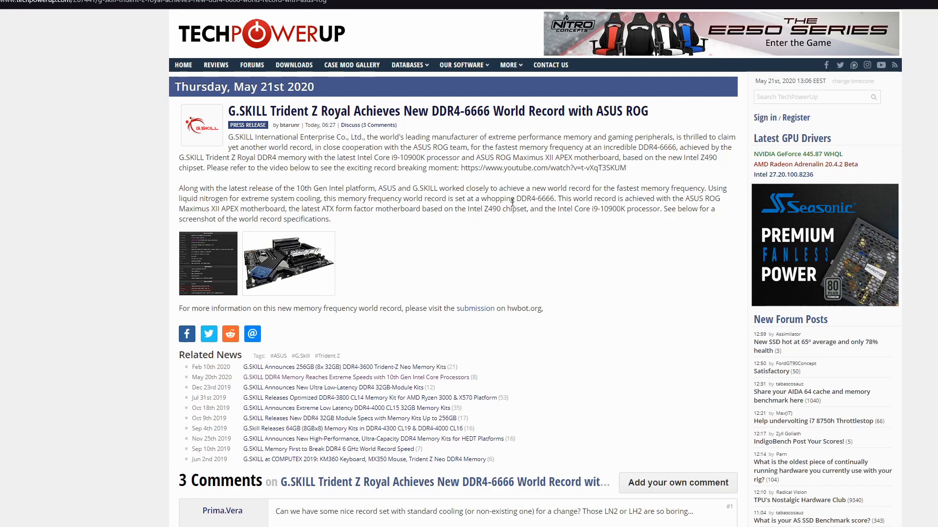
{"action": "mouse_move", "coordinate": [285, 268]}
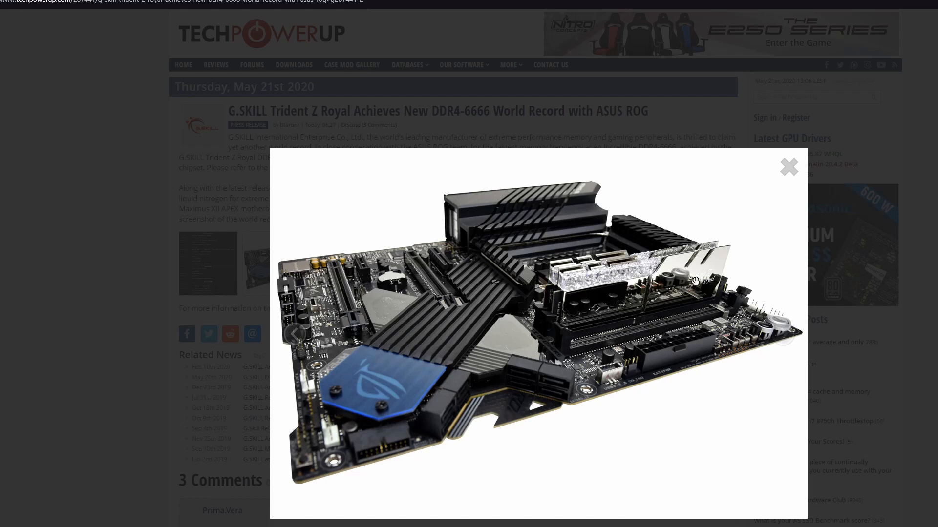
Step: Close the enlarged G.SKILL DDR4-6666 motherboard photo to return to the article
{"action": "left_click", "coordinate": [789, 166]}
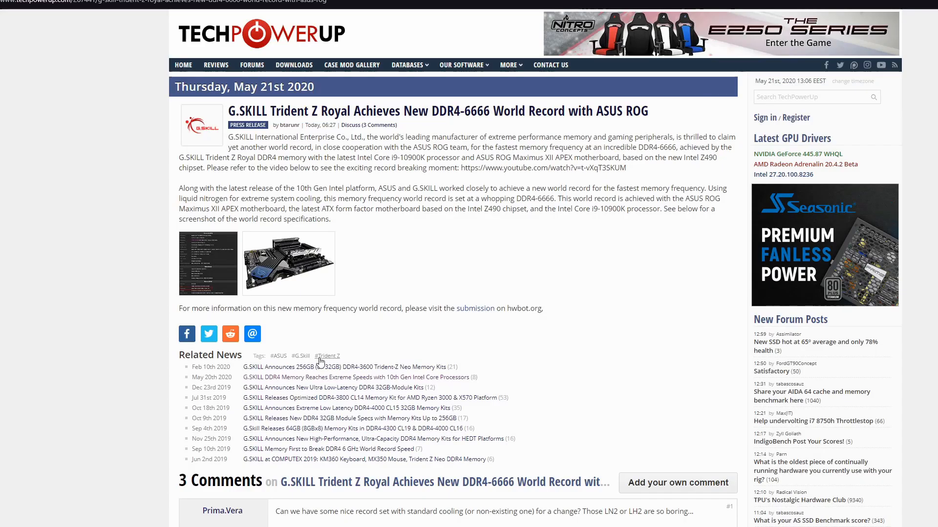
{"action": "mouse_move", "coordinate": [551, 229]}
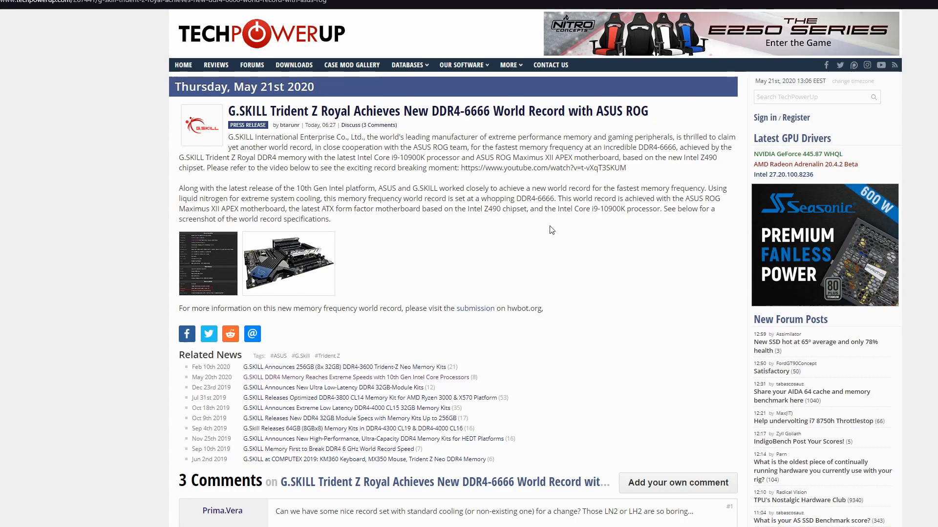